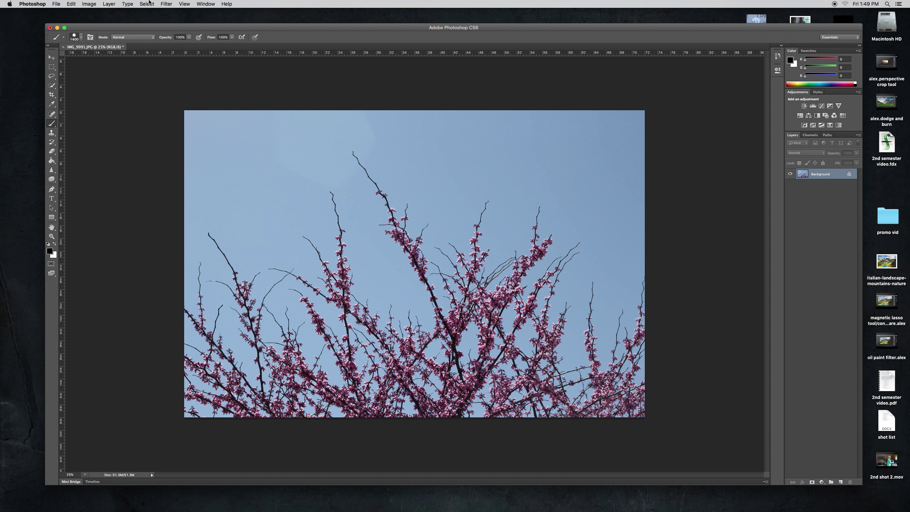
- Show the Select menu's selection commands for the blossom photo
click(147, 4)
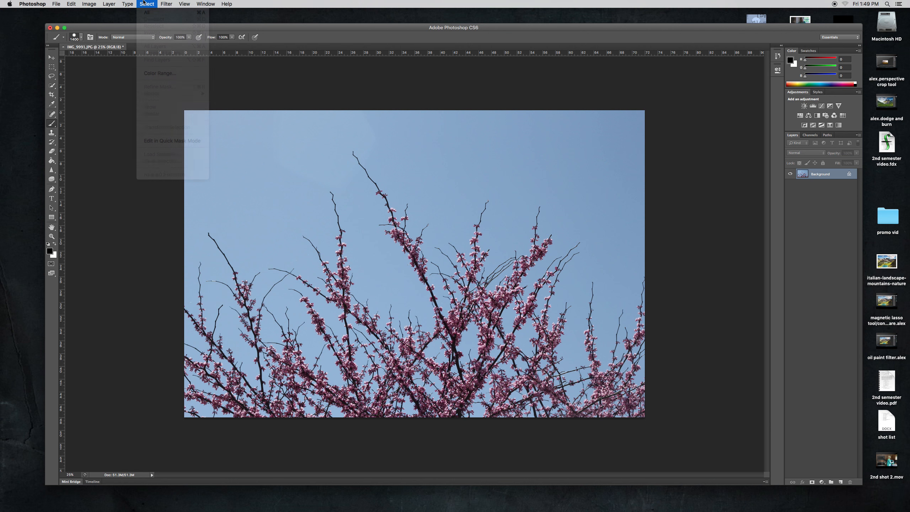
mouse_move(159, 73)
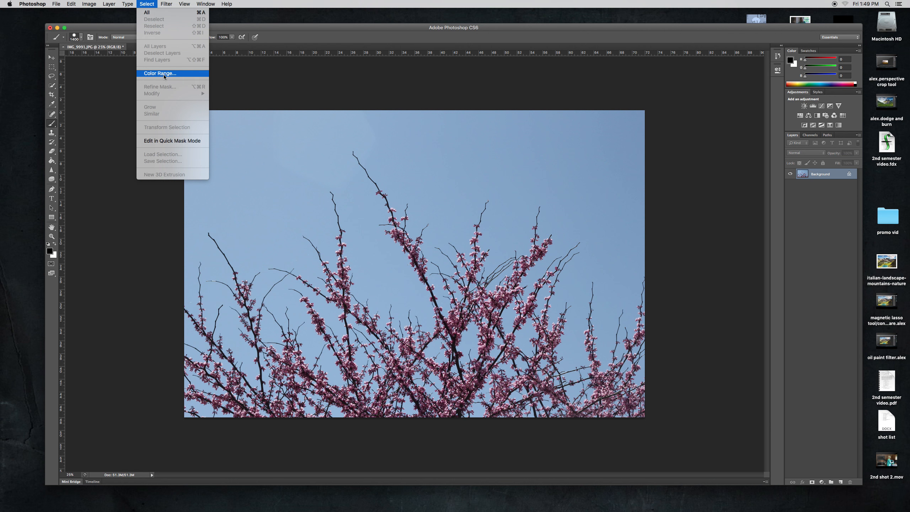
- Start a Color Range selection and sample the blue sky with the eyedropper
click(160, 73)
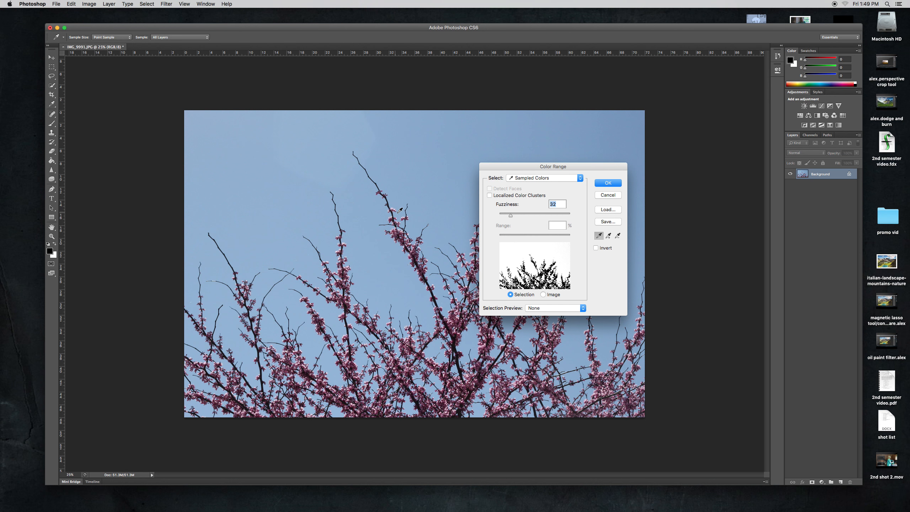
mouse_move(334, 158)
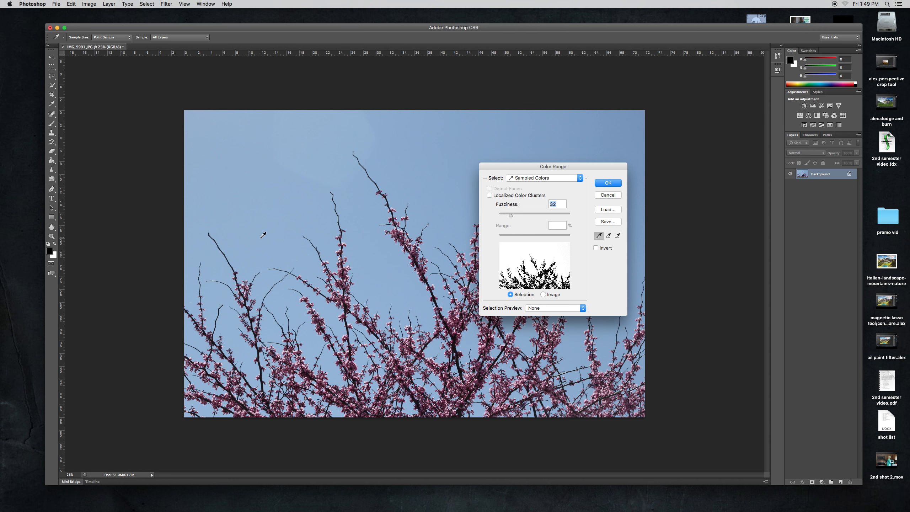
click(284, 233)
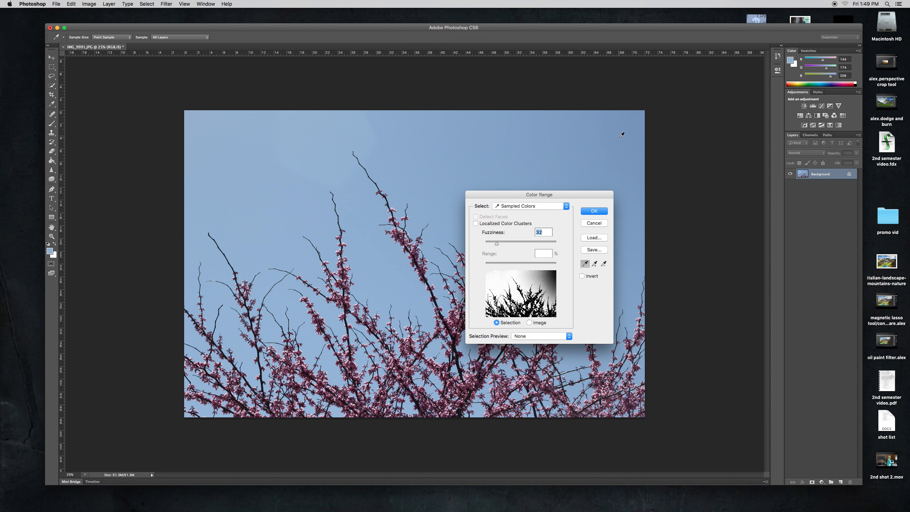
mouse_move(594, 274)
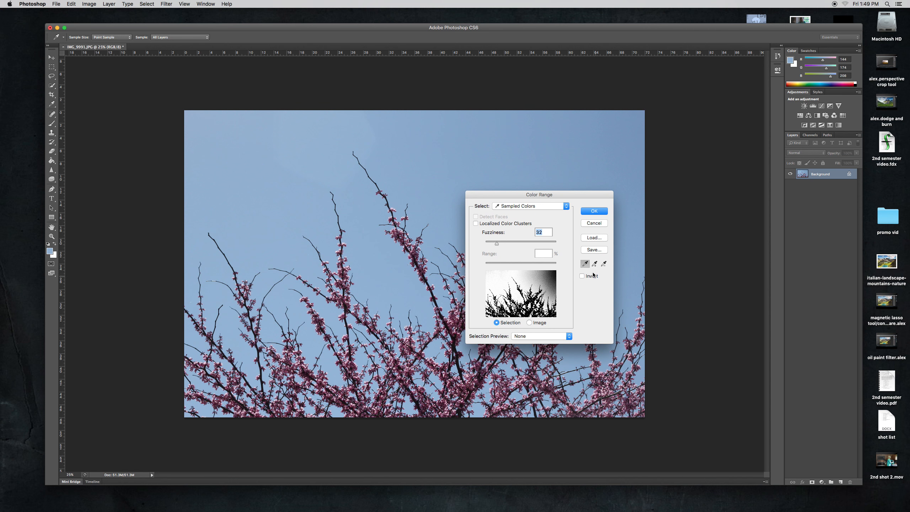
mouse_move(595, 264)
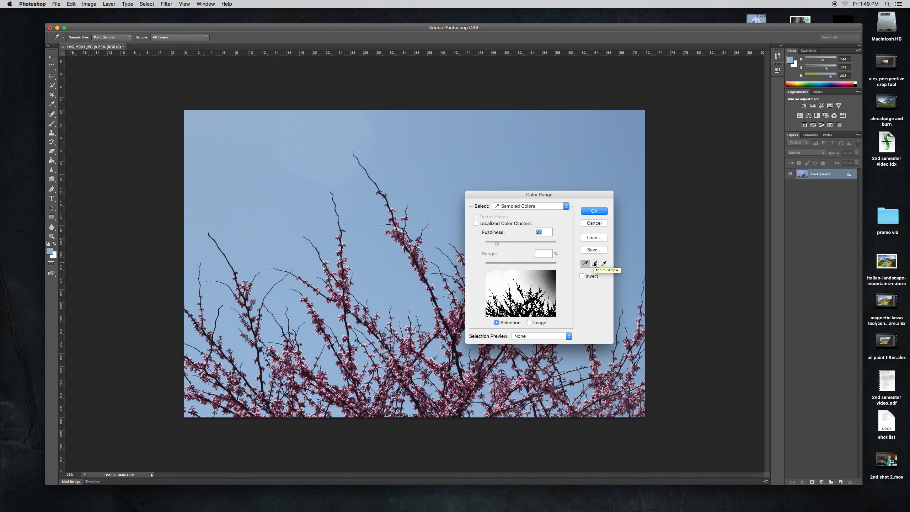
mouse_move(619, 92)
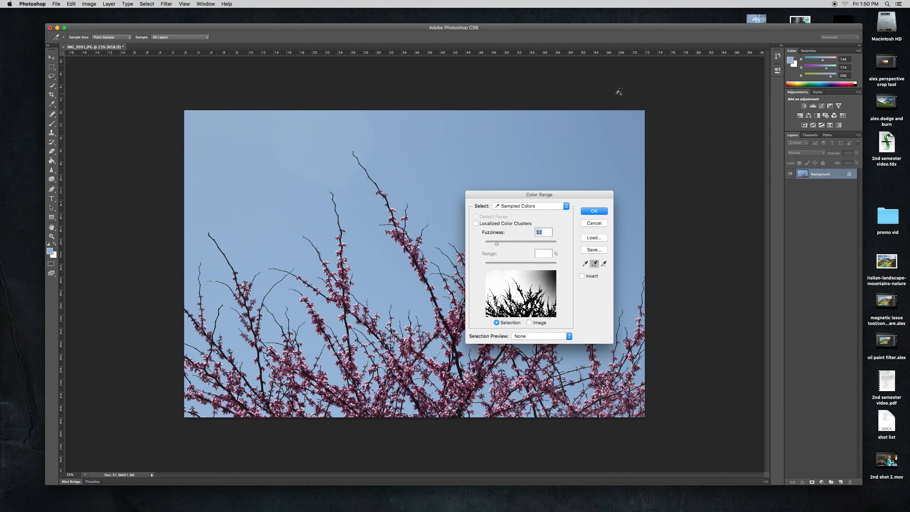
- Add the darker upper-right and upper sky tones to the colour sample
click(628, 124)
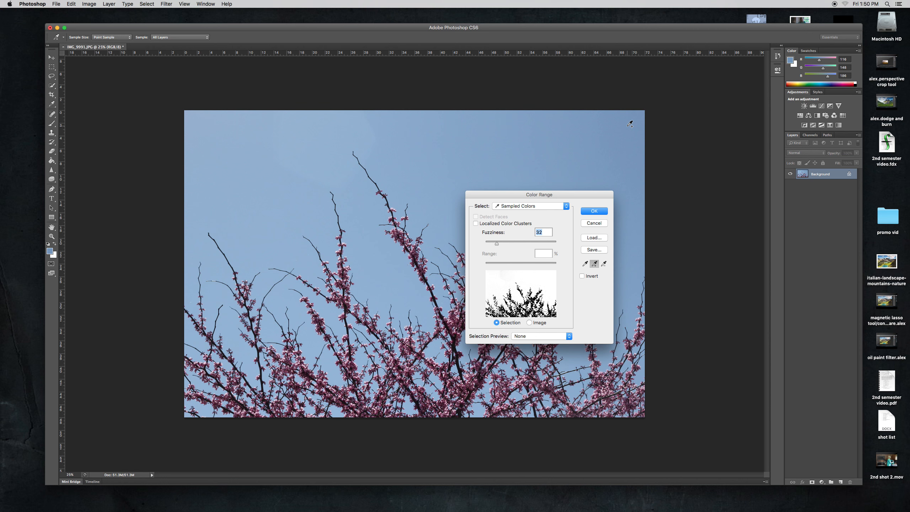
mouse_move(352, 134)
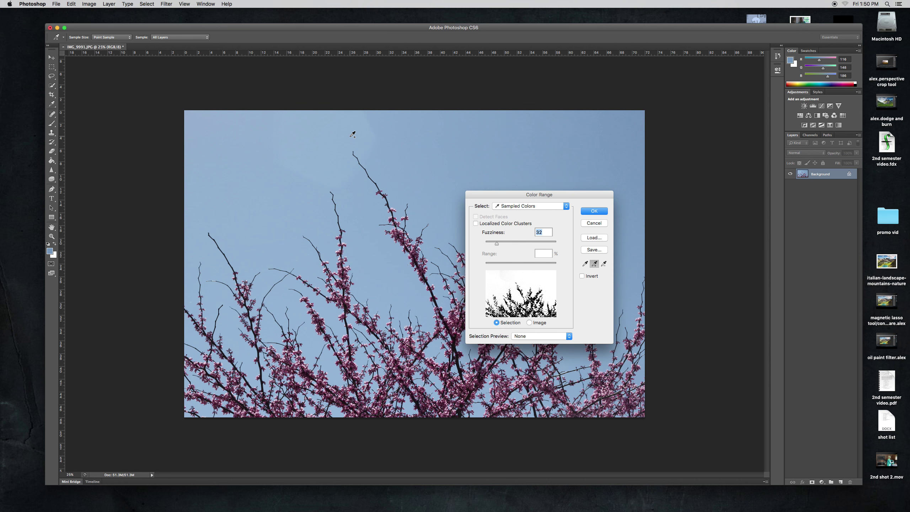
click(296, 161)
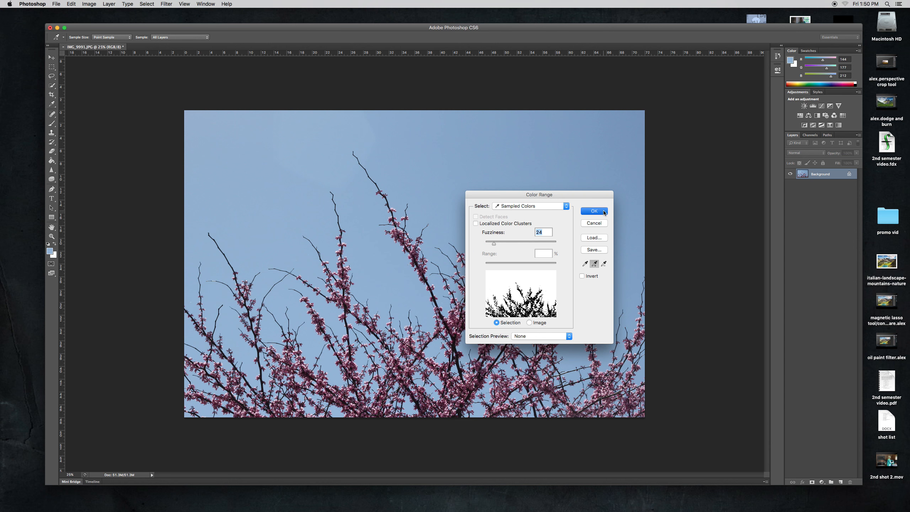
- Confirm Color Range at fuzziness 24, leaving the sky selected with marching ants
click(593, 210)
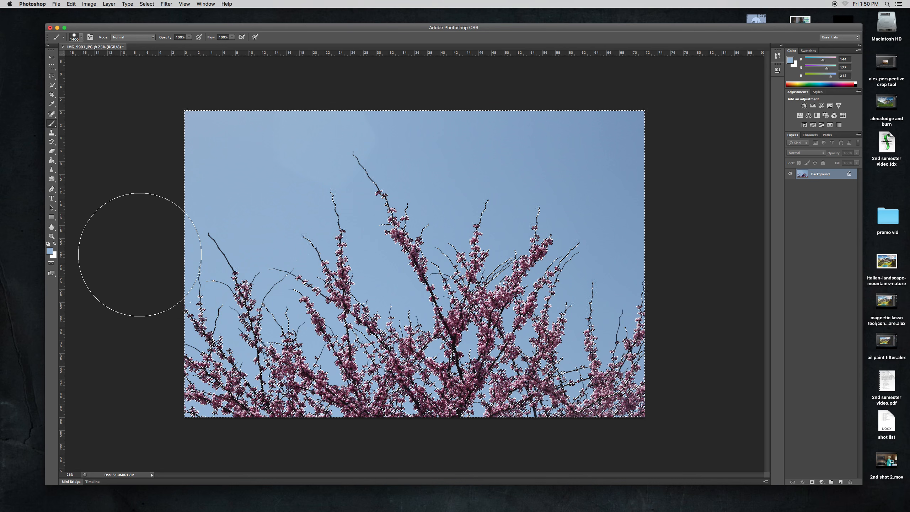